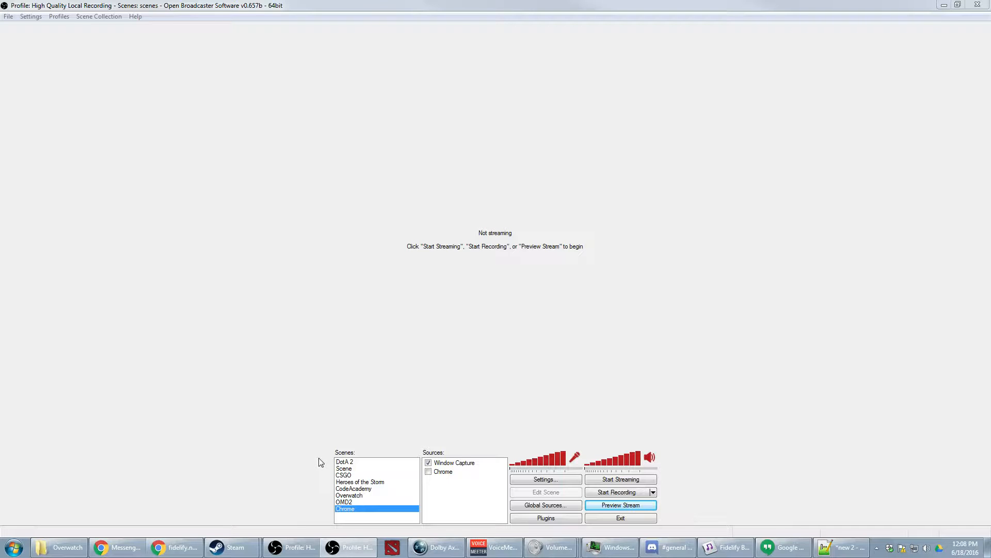
mouse_move(695, 505)
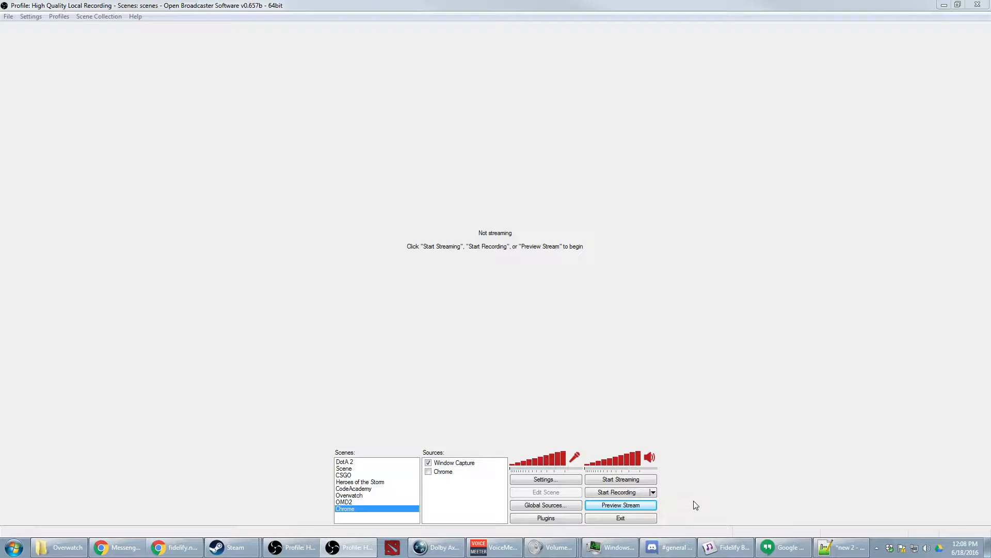
mouse_move(816, 376)
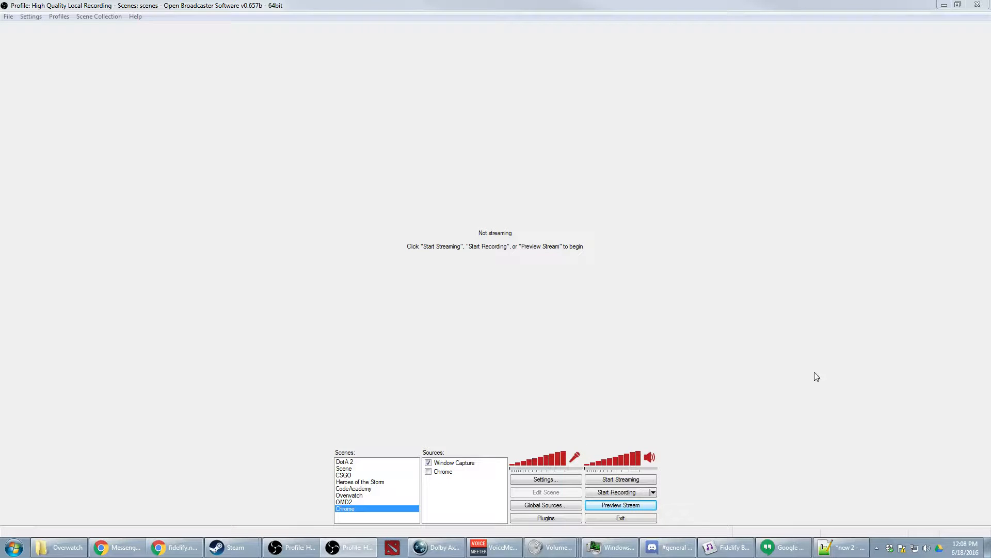
mouse_move(859, 307)
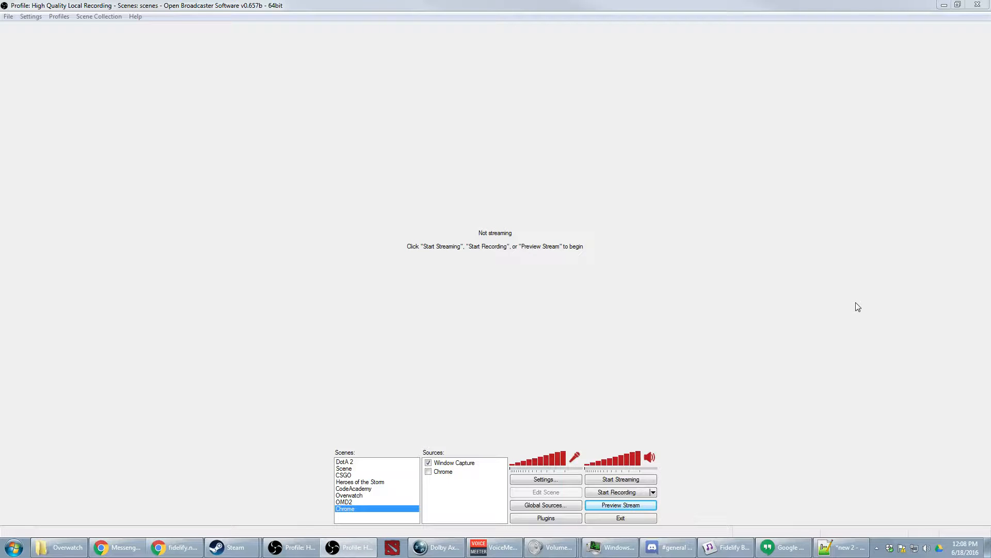
mouse_move(817, 311)
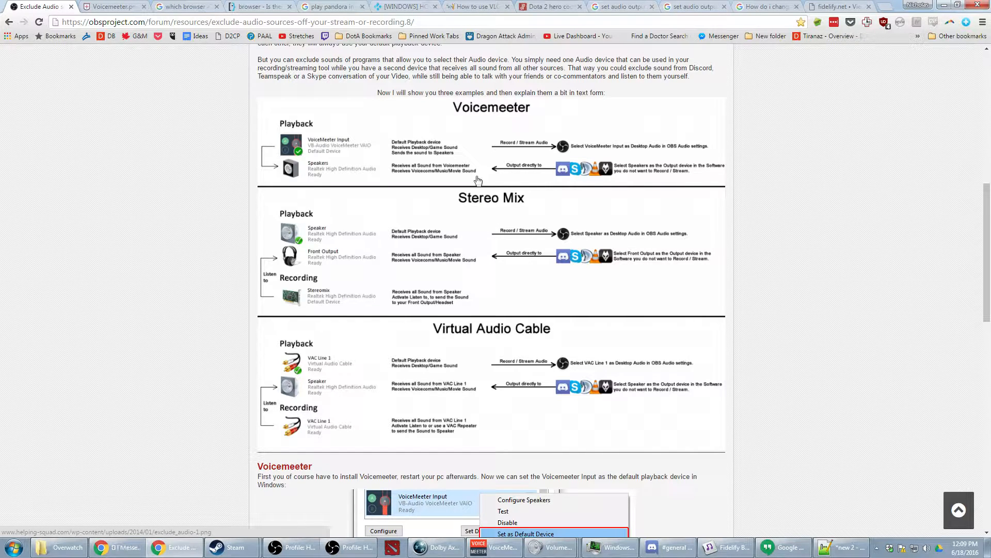
Show the guide's Voicemeeter.png screenshot in Chrome beside the live Voicemeeter mixer
left_click(114, 6)
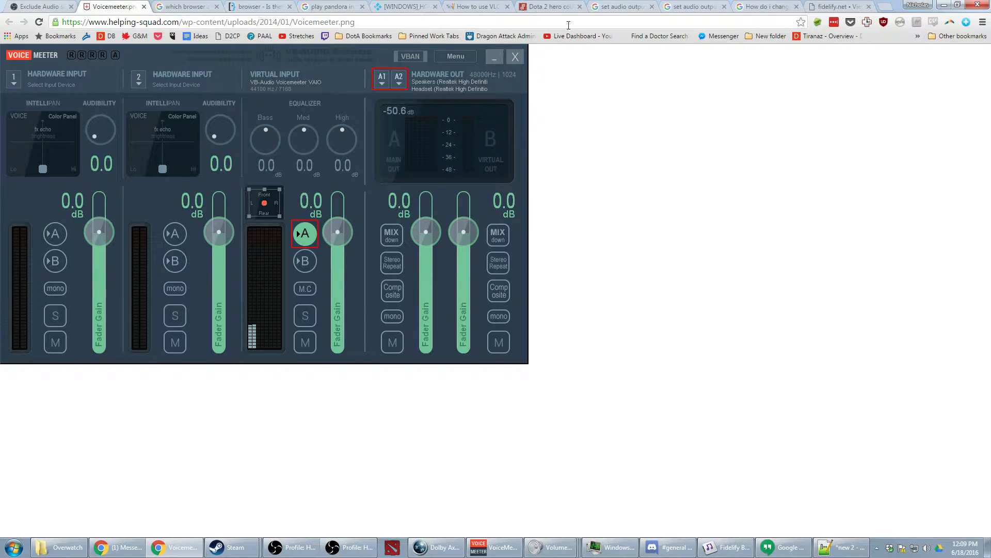
mouse_move(851, 78)
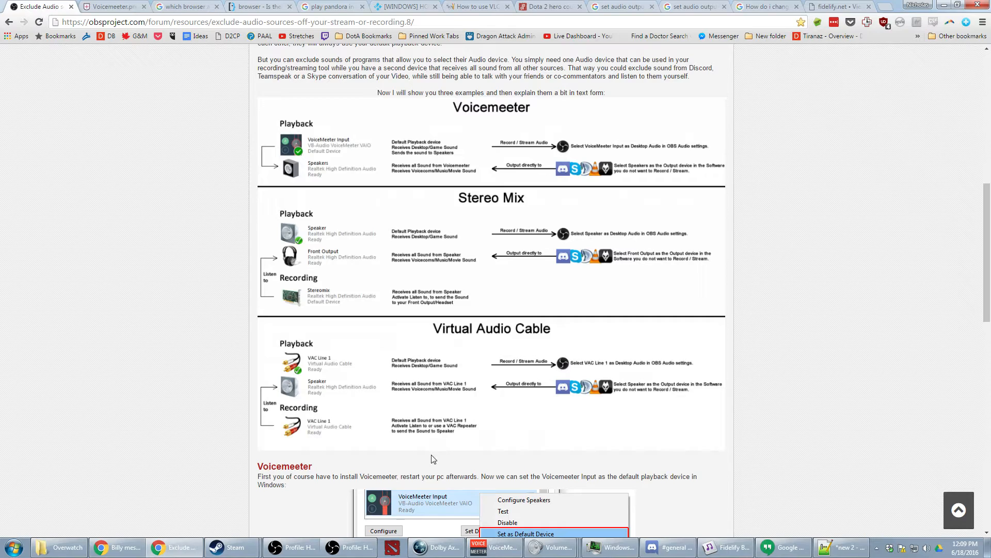
left_click(113, 6)
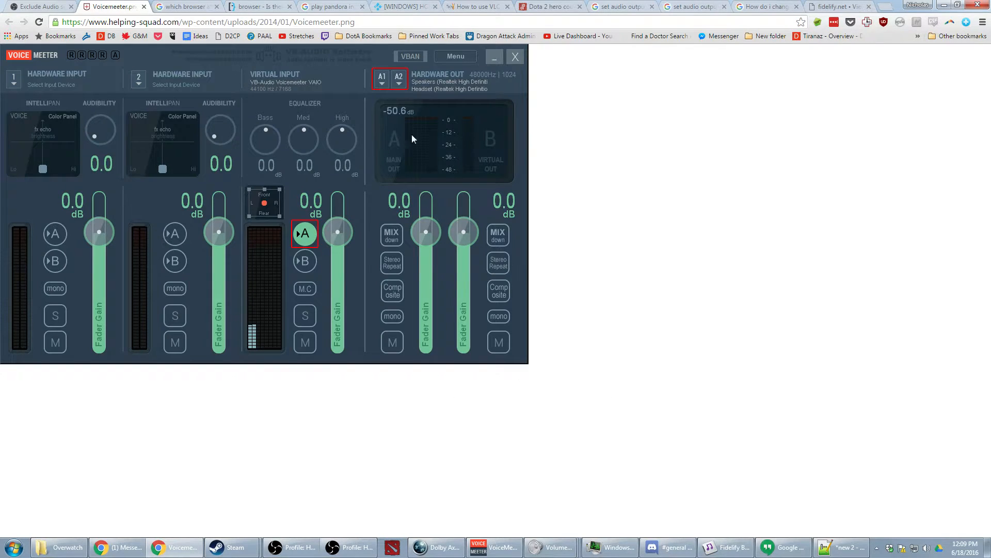
left_click(493, 547)
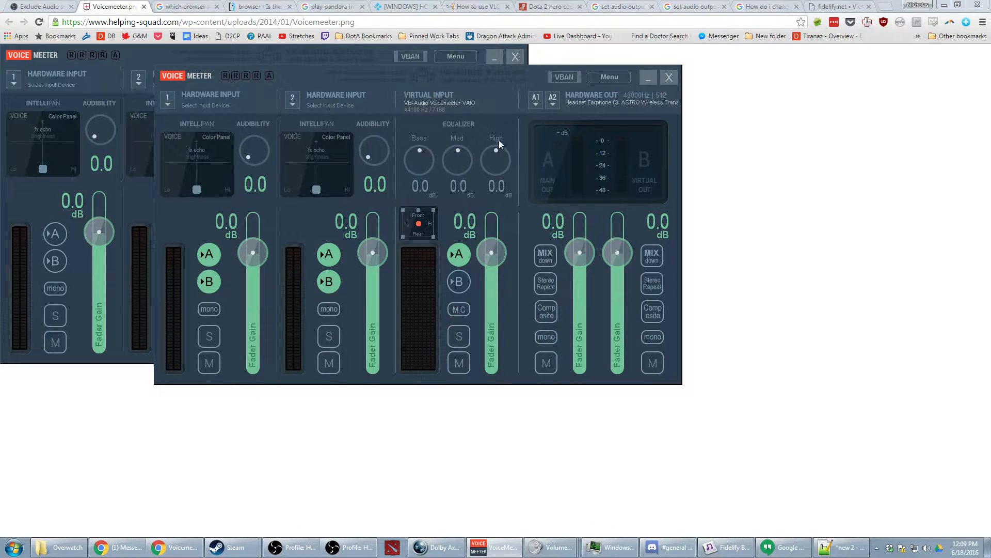
mouse_move(558, 111)
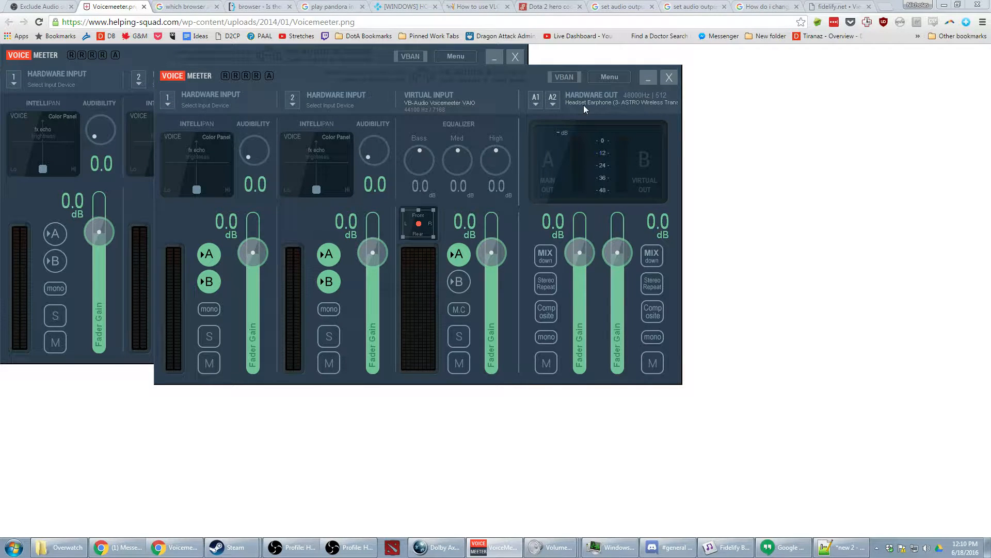
mouse_move(580, 130)
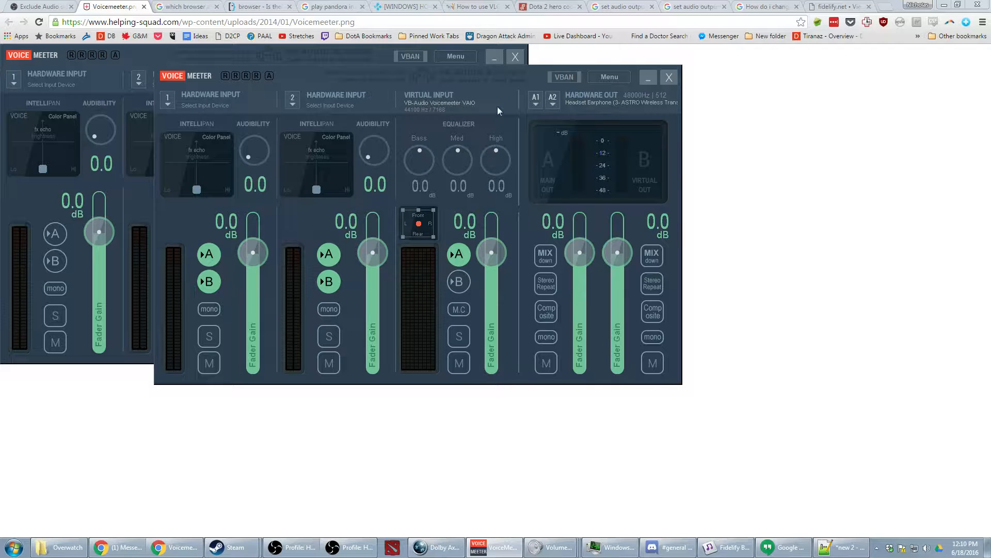
mouse_move(604, 106)
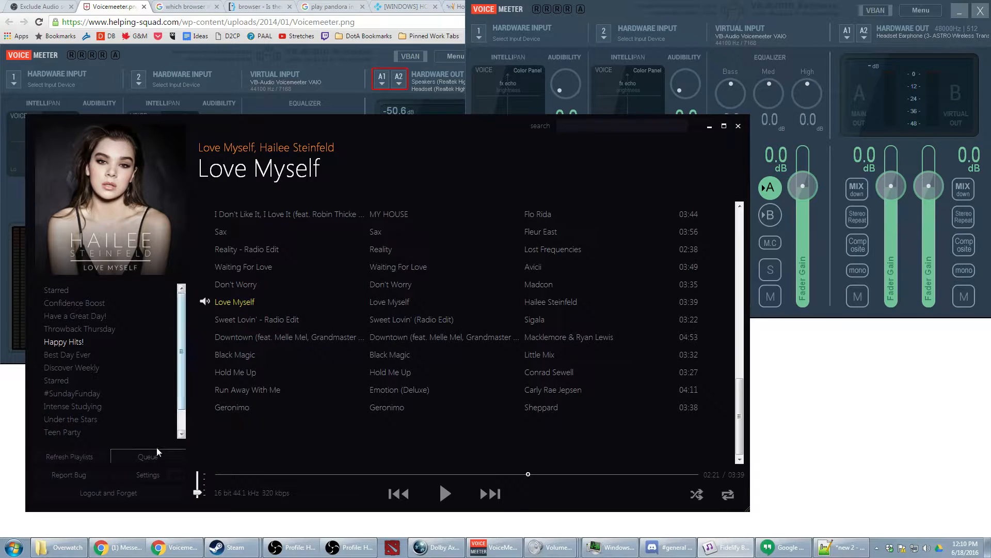
Confirm Fidelify's ASIO device is Voicemeeter Virtual ASIO in Settings
left_click(147, 476)
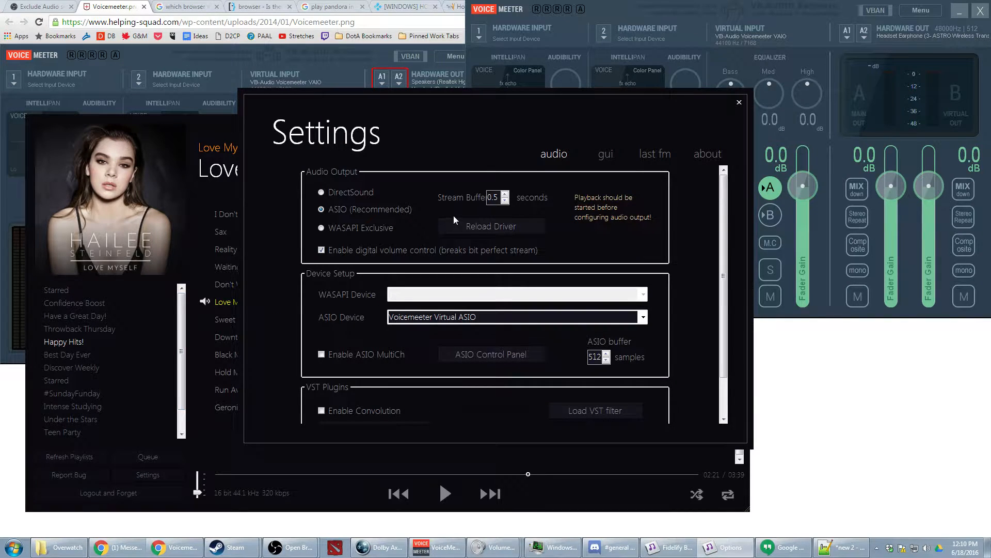
left_click(322, 209)
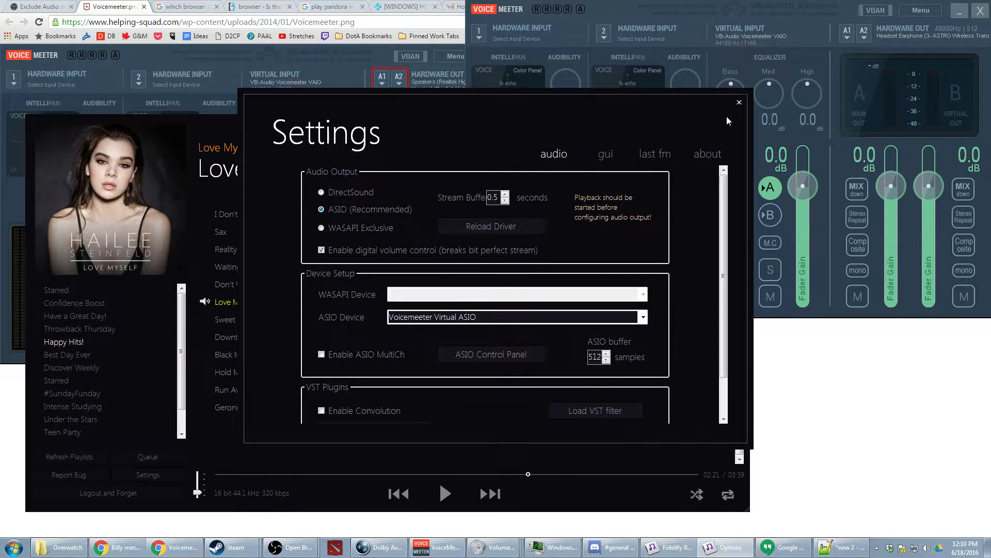
left_click(738, 101)
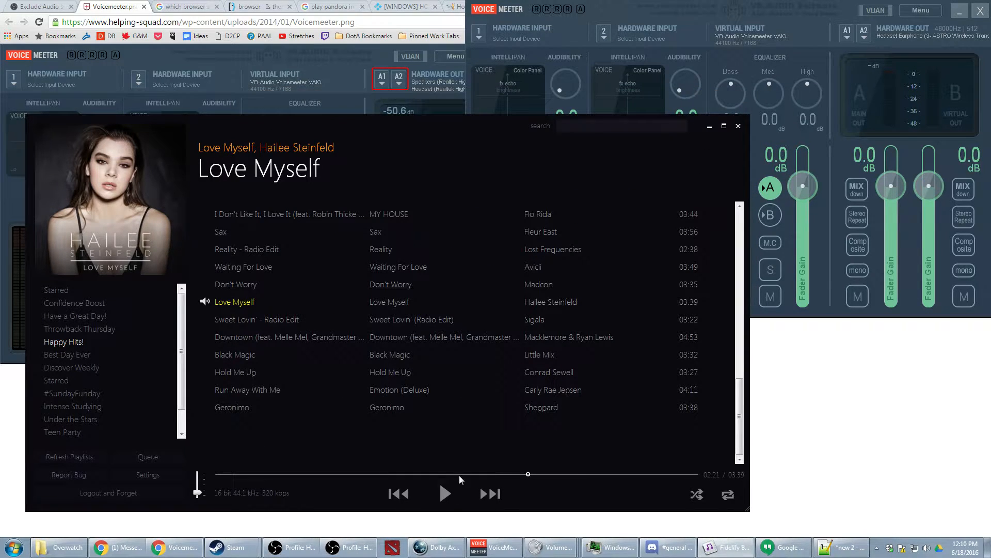
Play 'Love Myself' briefly, then pause it
left_click(445, 494)
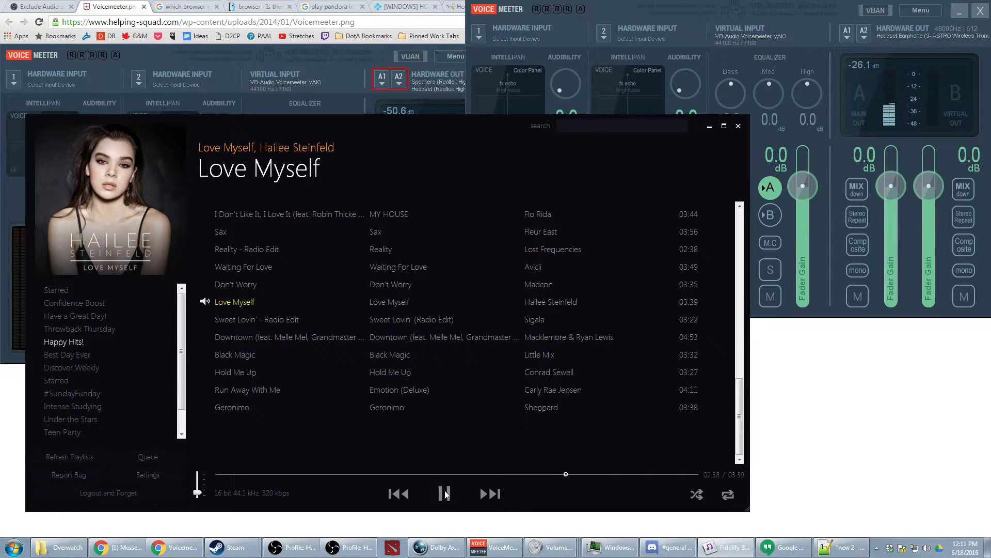
left_click(445, 493)
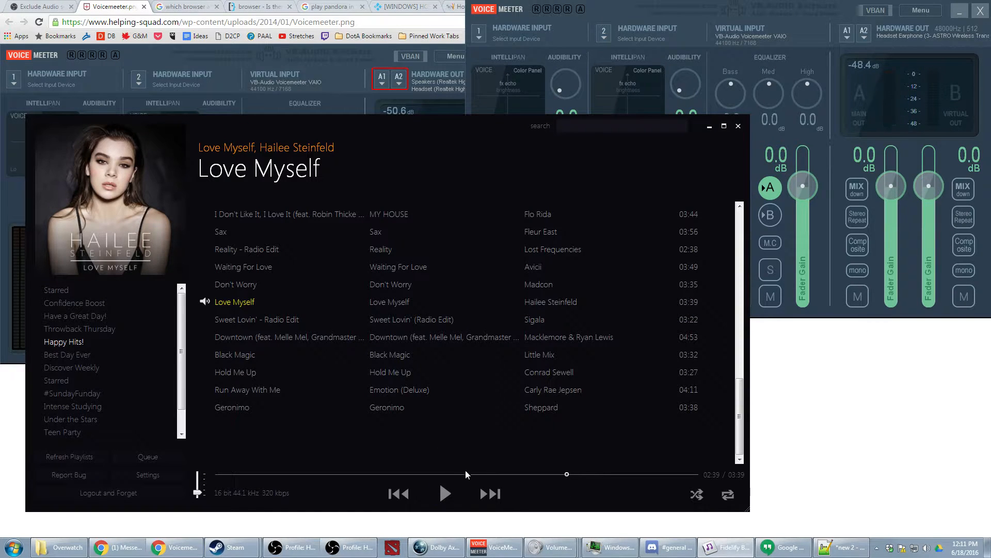
Switch to the Dota 2 client's main menu with Fidelify over it
left_click(445, 494)
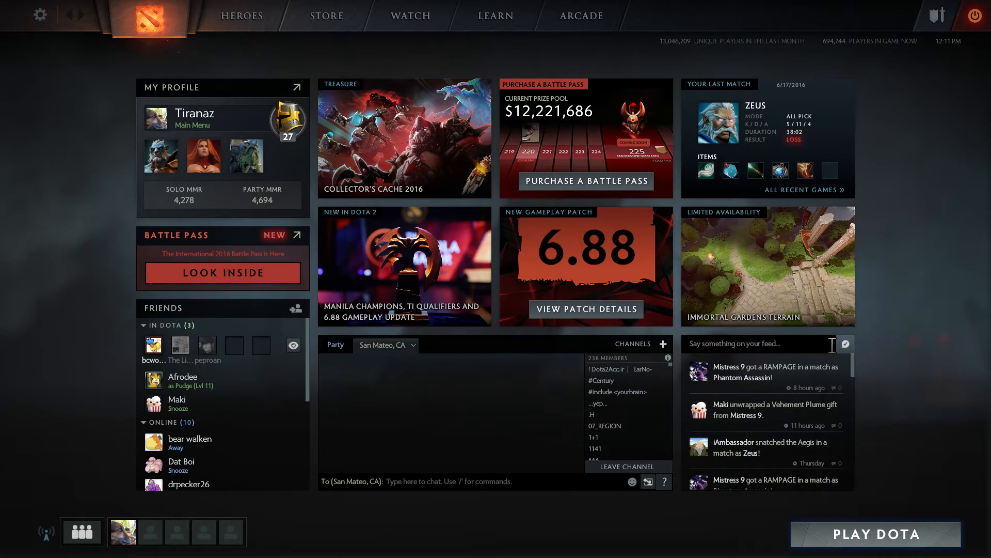
mouse_move(895, 369)
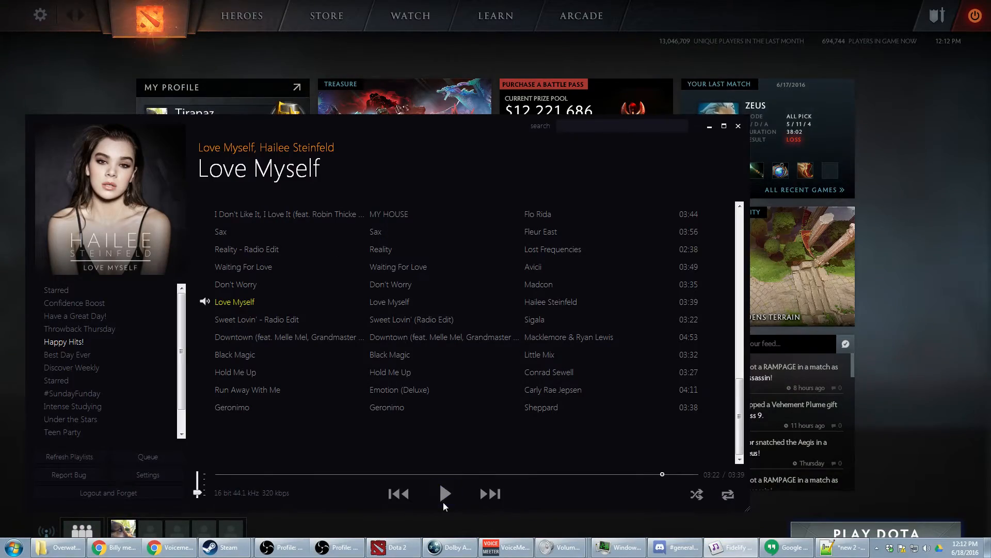
Bring the Voicemeeter mixer forward to show the virtual input's A/B routing
left_click(709, 126)
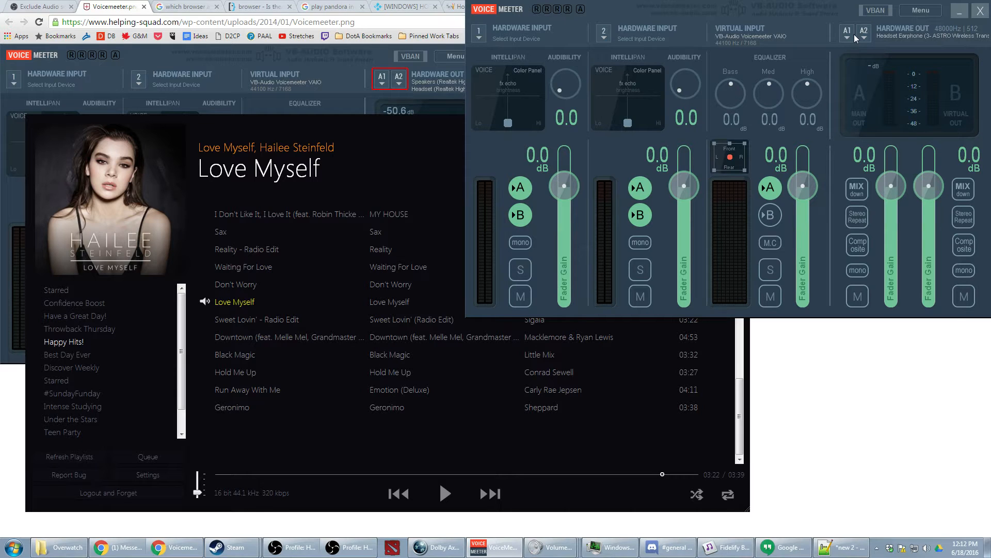
mouse_move(806, 74)
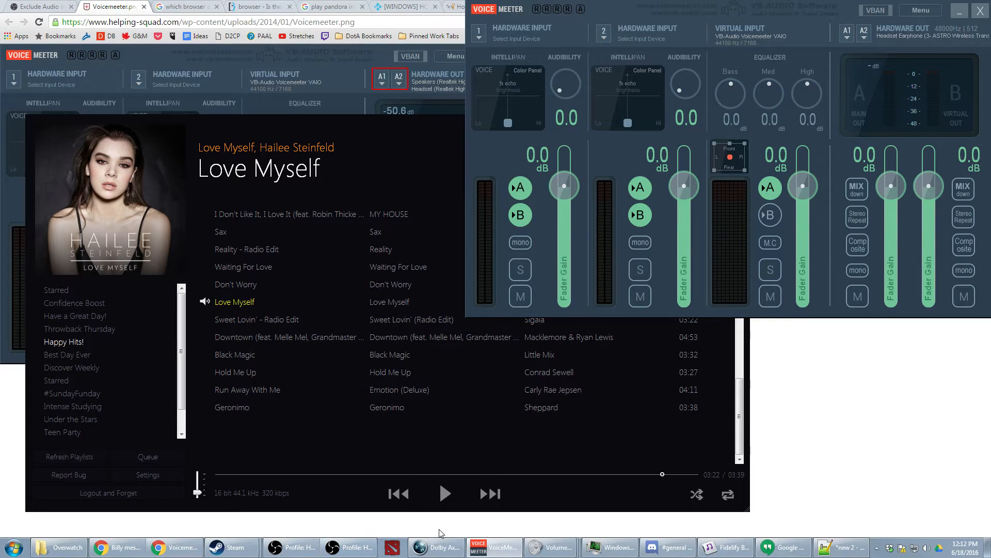
Check VoiceMeeter Input is the default playback device from OBS Audio settings
left_click(291, 547)
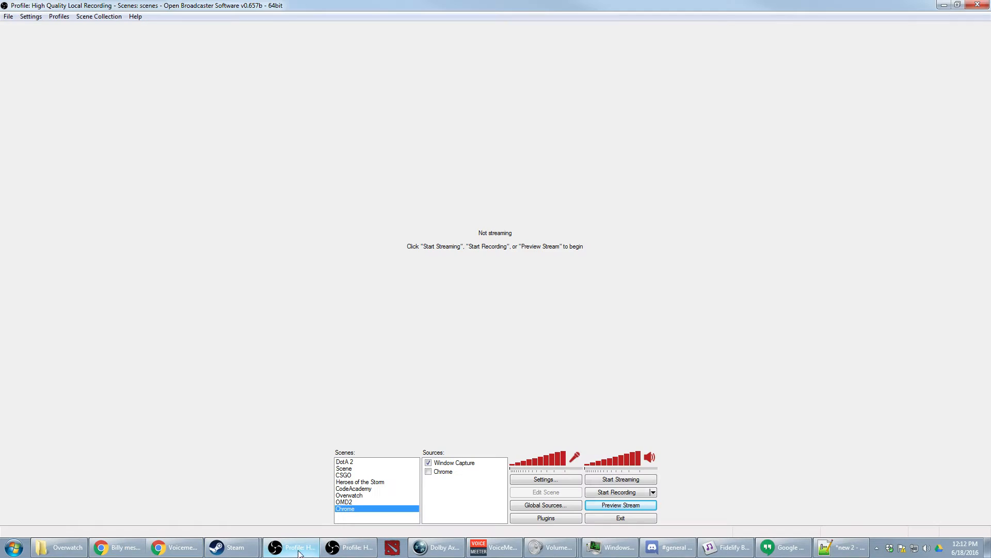
left_click(31, 16)
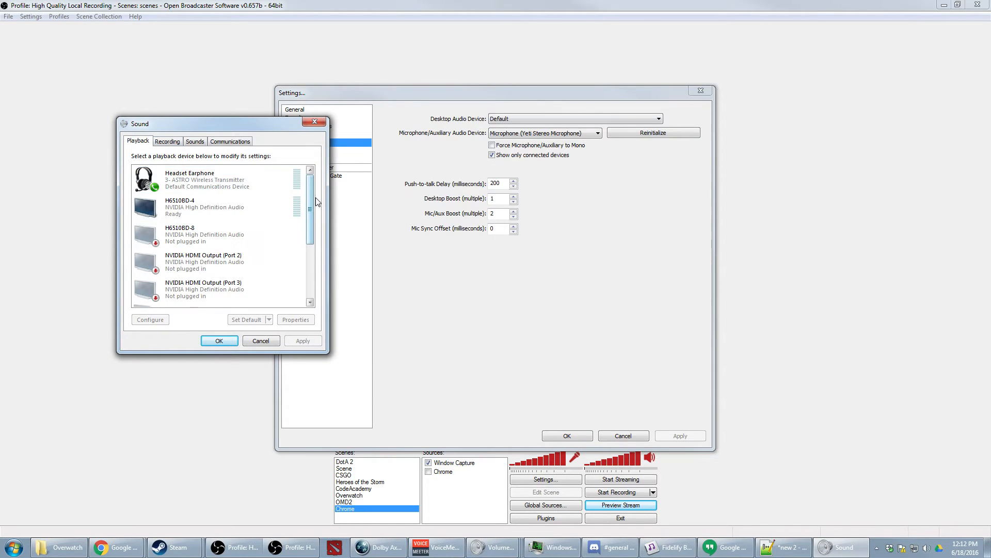
scroll("down", 3)
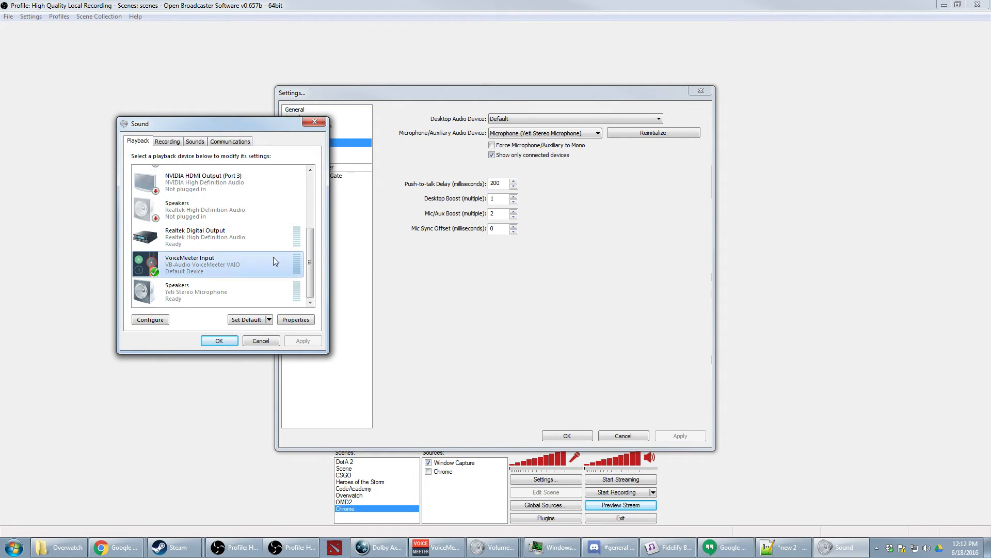
left_click(219, 341)
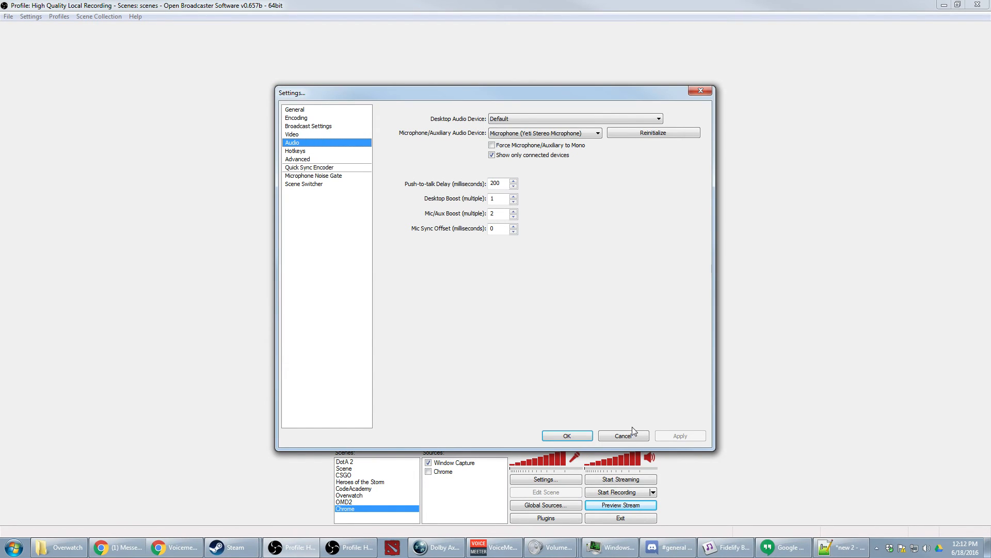
Cancel the OBS Settings dialog without saving changes
left_click(622, 435)
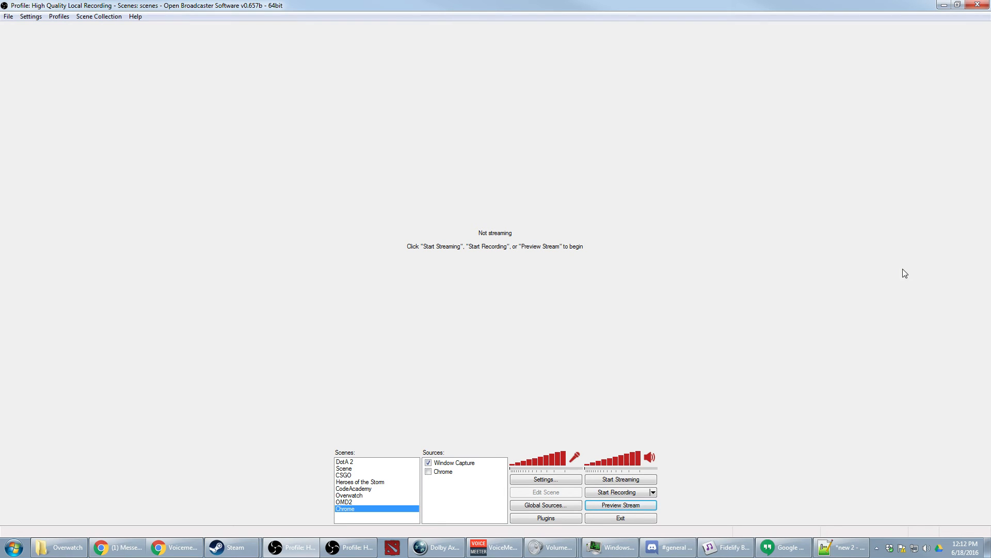
mouse_move(874, 280)
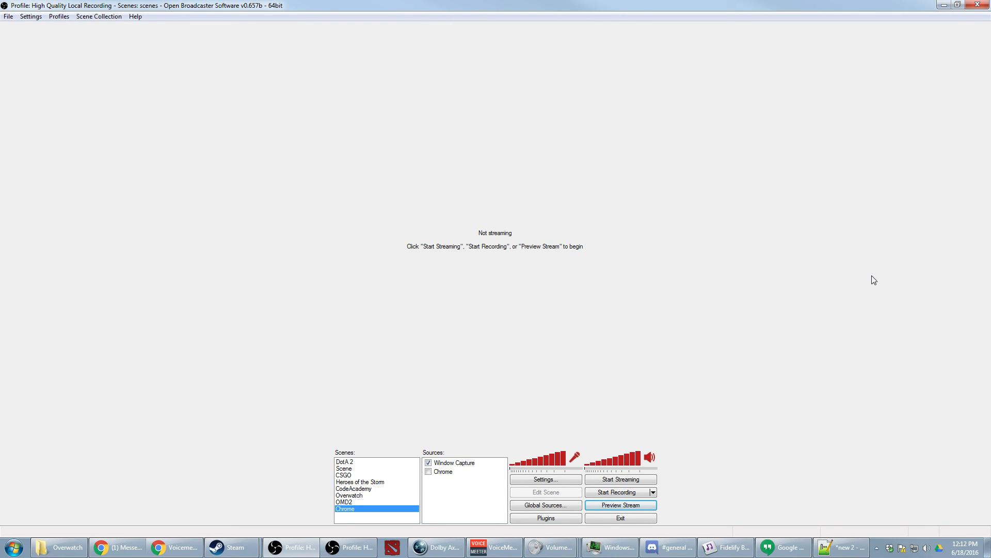